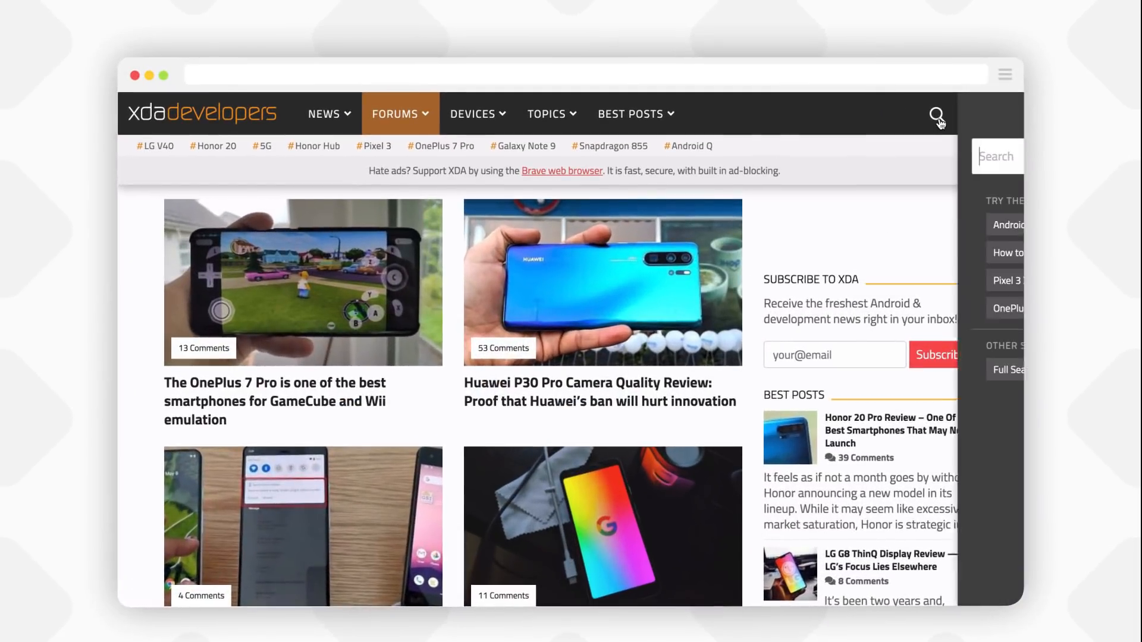
Search XDA for 's8' and reach the Galaxy S8 Guides, News, & Discussion forum
type("s8")
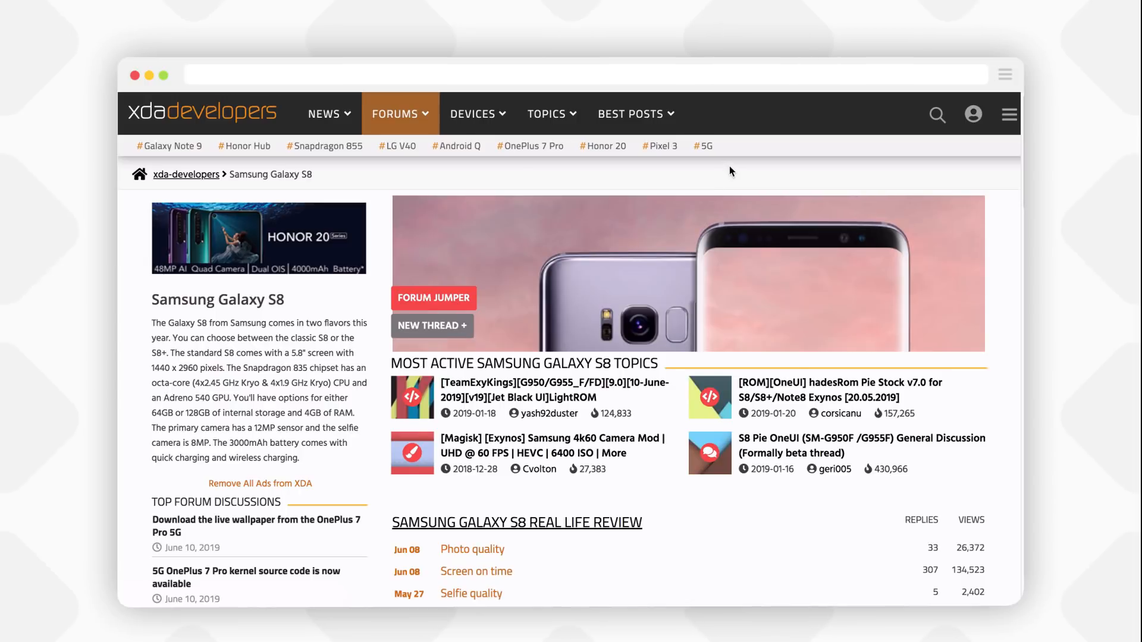
scroll("down", 3)
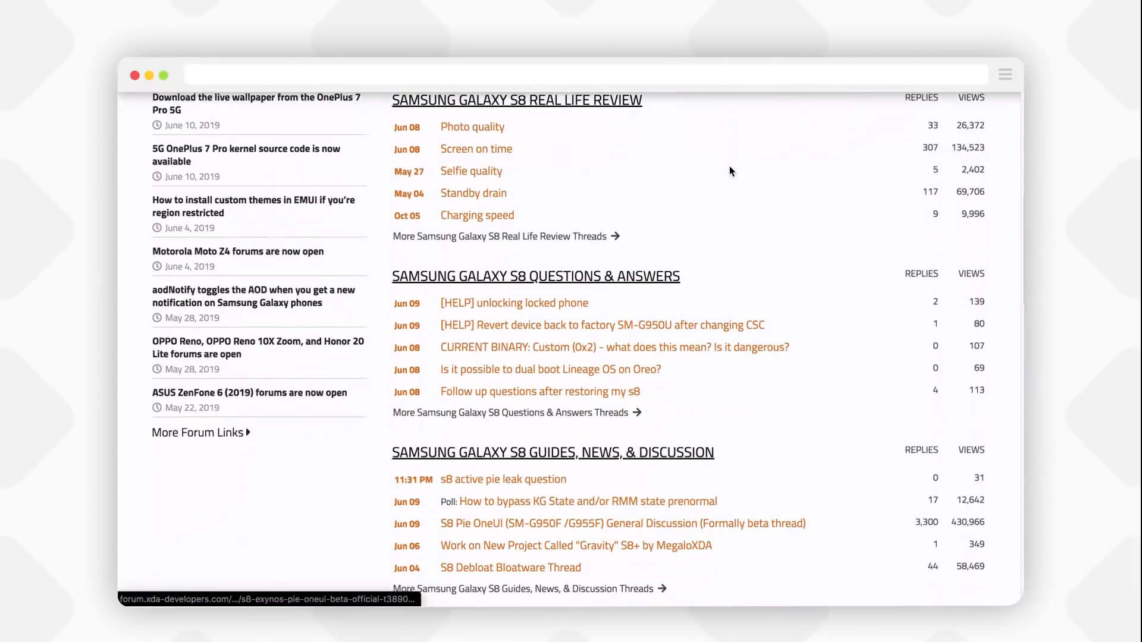
scroll("down", 3)
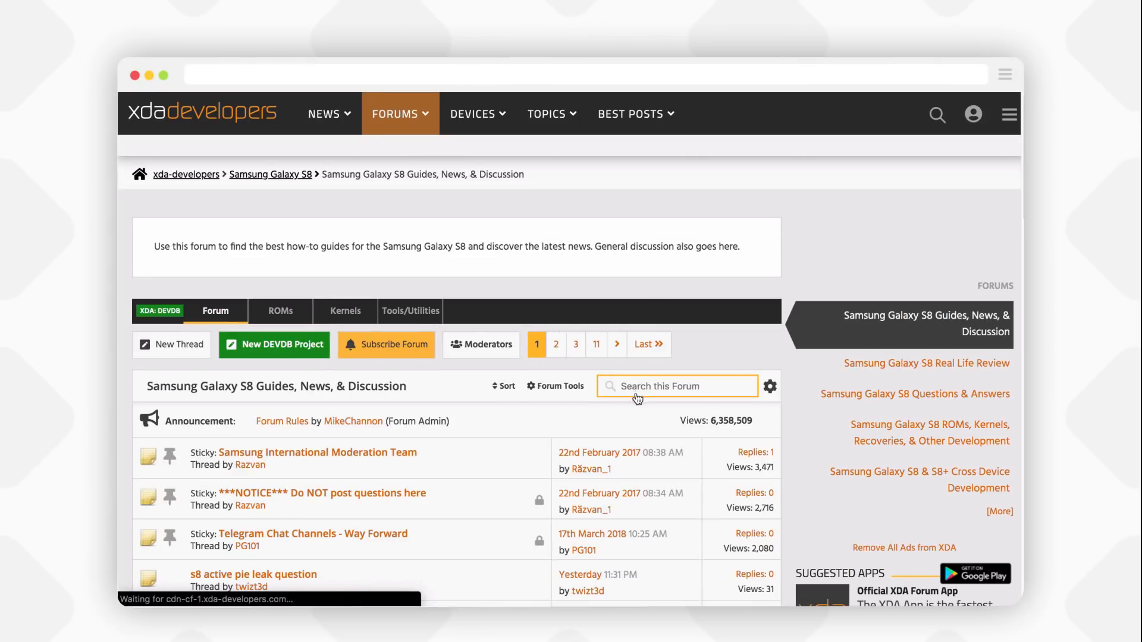
Search the forum for 'root snapdragon' and open the G950U/G955U root progress thread
type("root snapdragon")
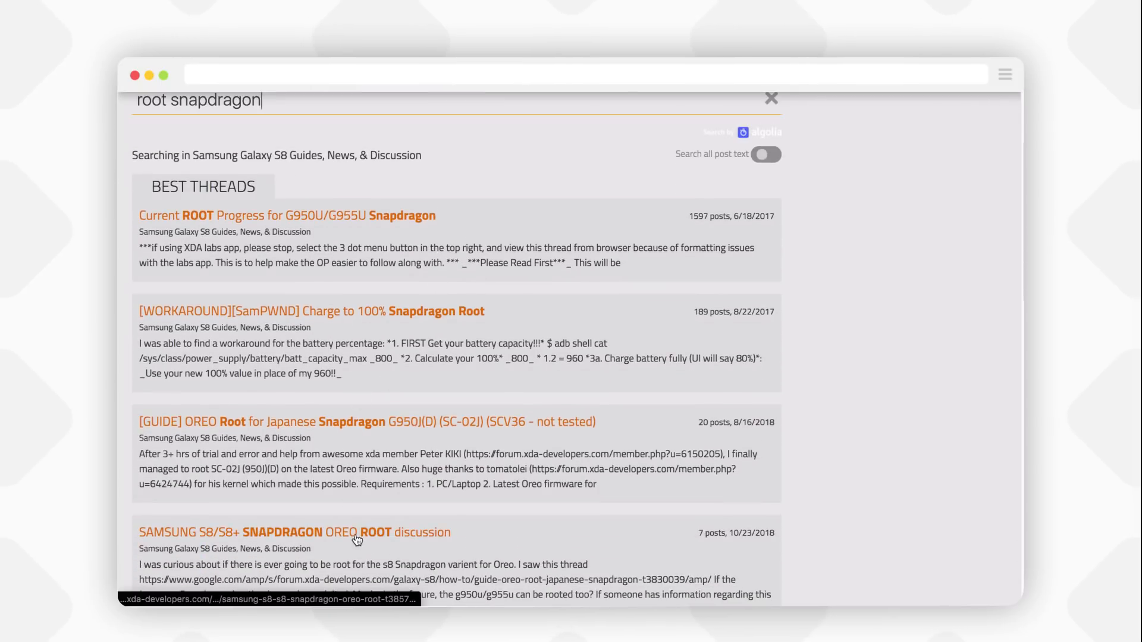
mouse_move(380, 315)
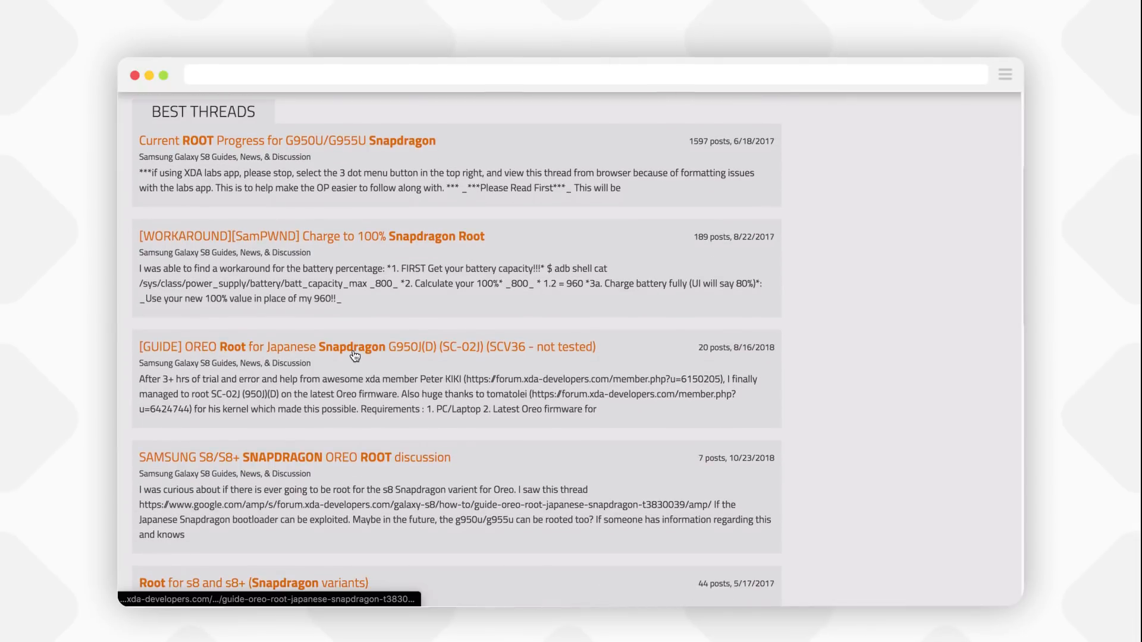
scroll("down", 3)
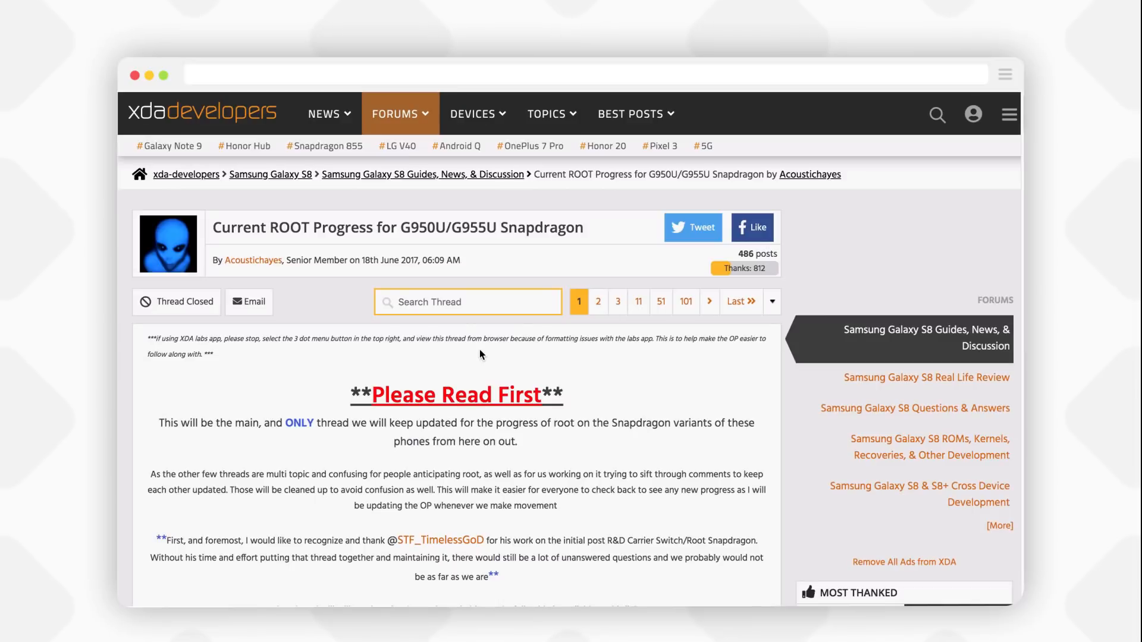
Scroll through the Snapdragon root progress thread before heading to twrp.me
scroll("down", 3)
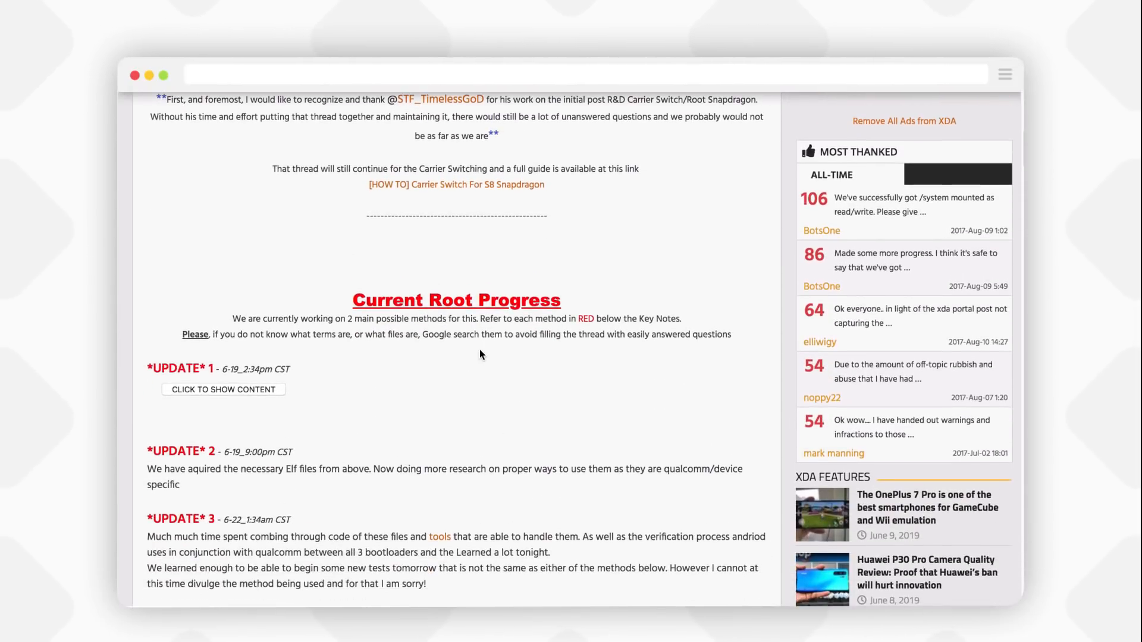
scroll("down", 3)
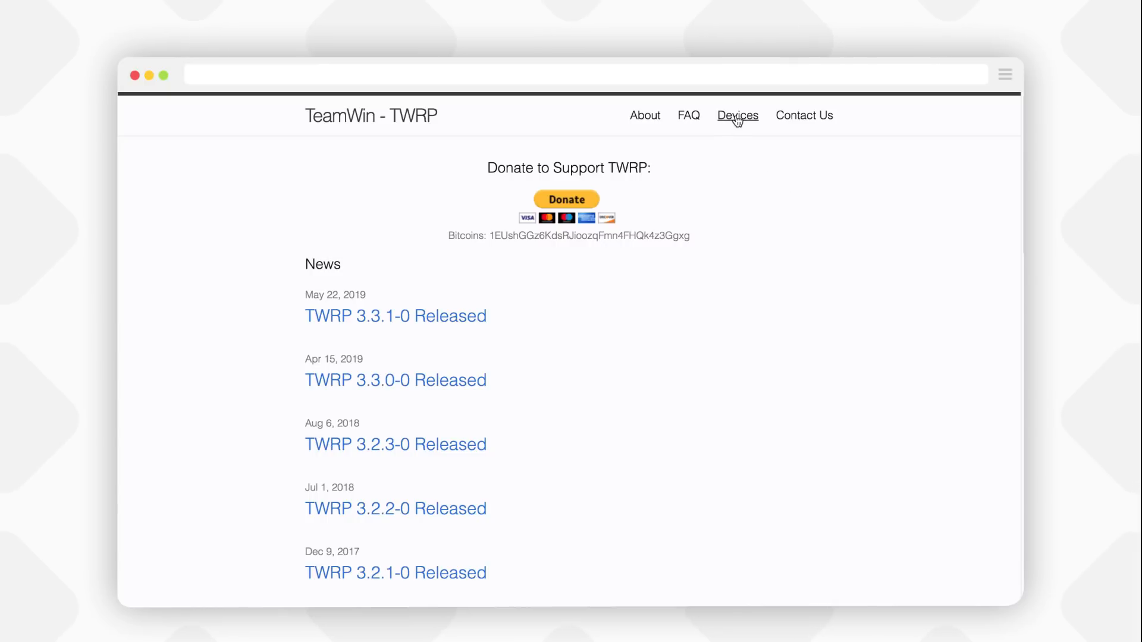
Search TWRP's supported devices for OnePlus, Redmi Note, Pixel and Galaxy A5
left_click(737, 115)
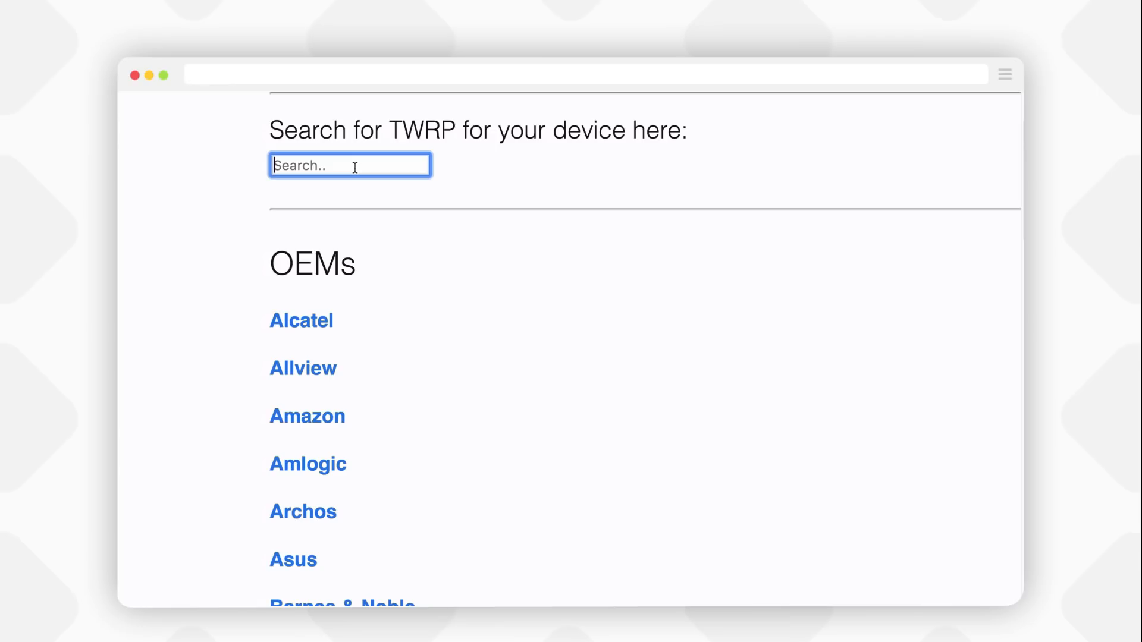
type("oneplus 3")
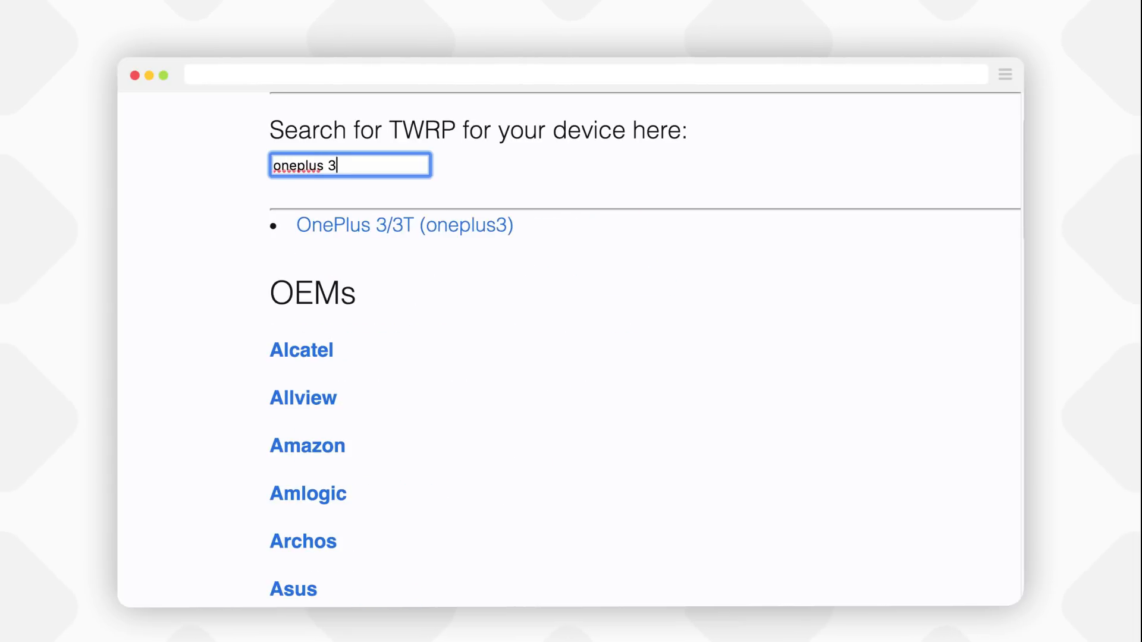
type("one")
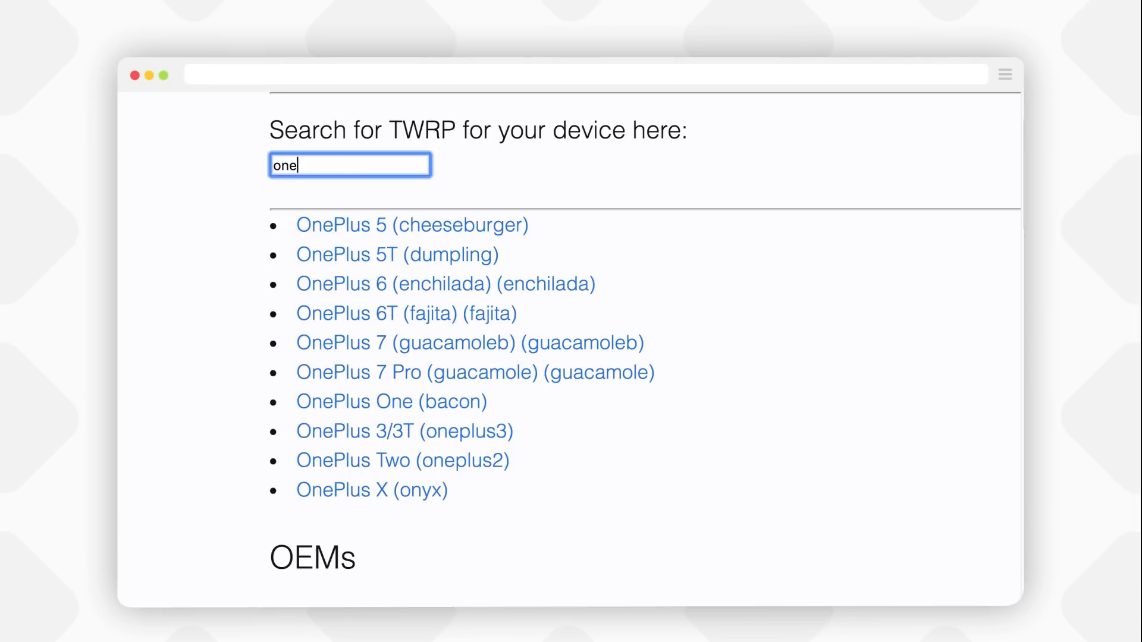
type("redmi note")
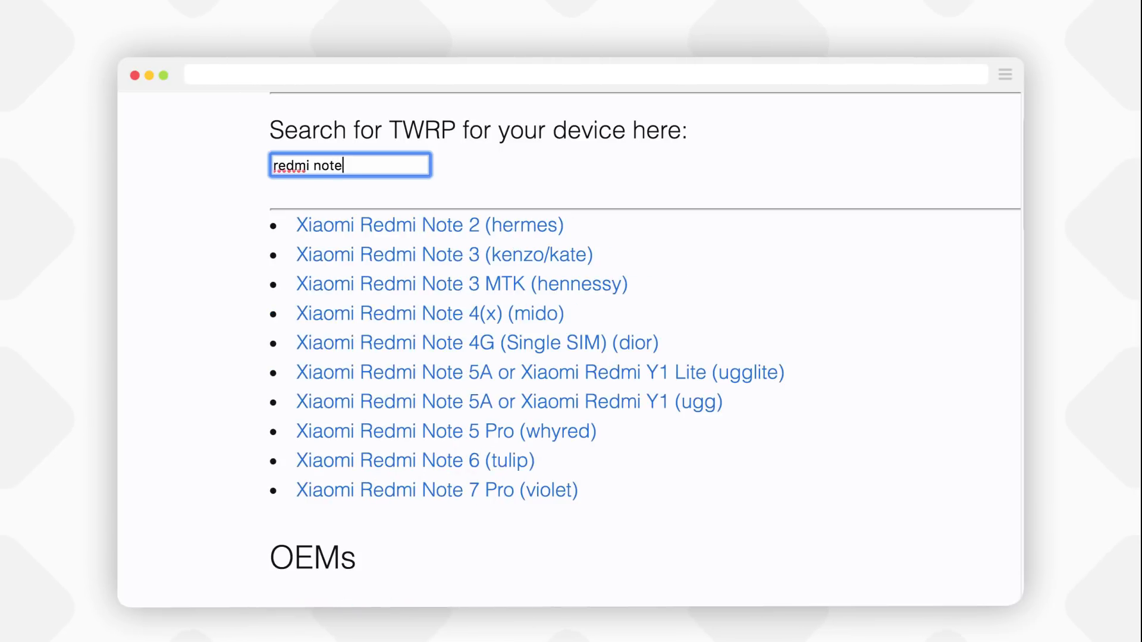
type("pix")
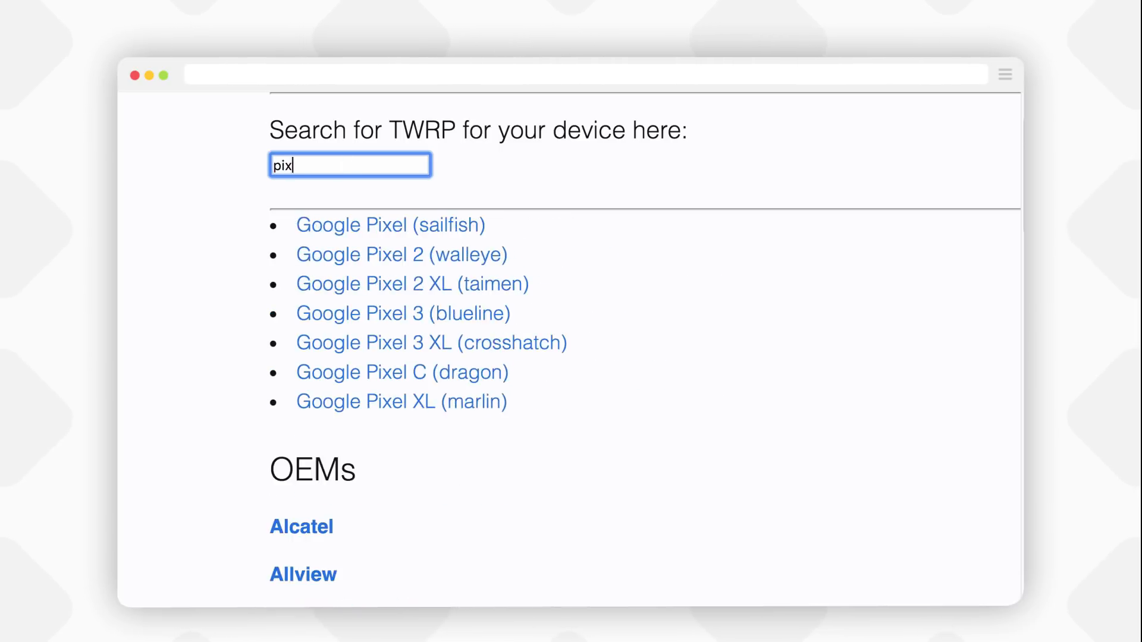
type("galaxy a5")
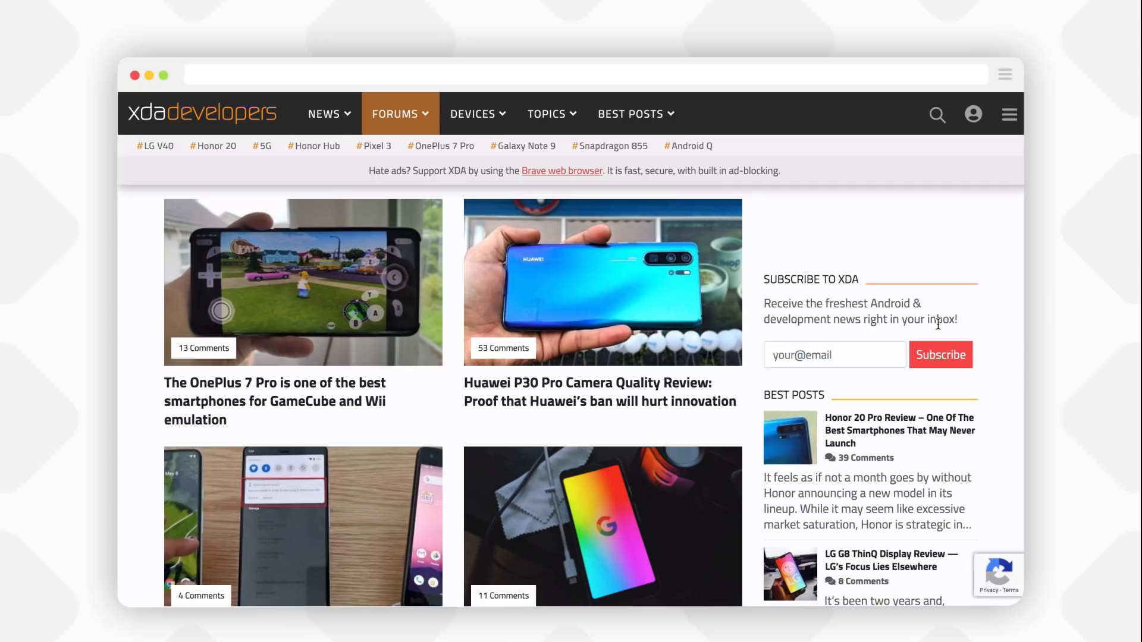
Enter 'a50' in the XDA search on the way to the TWRP compile guide thread
type("a50")
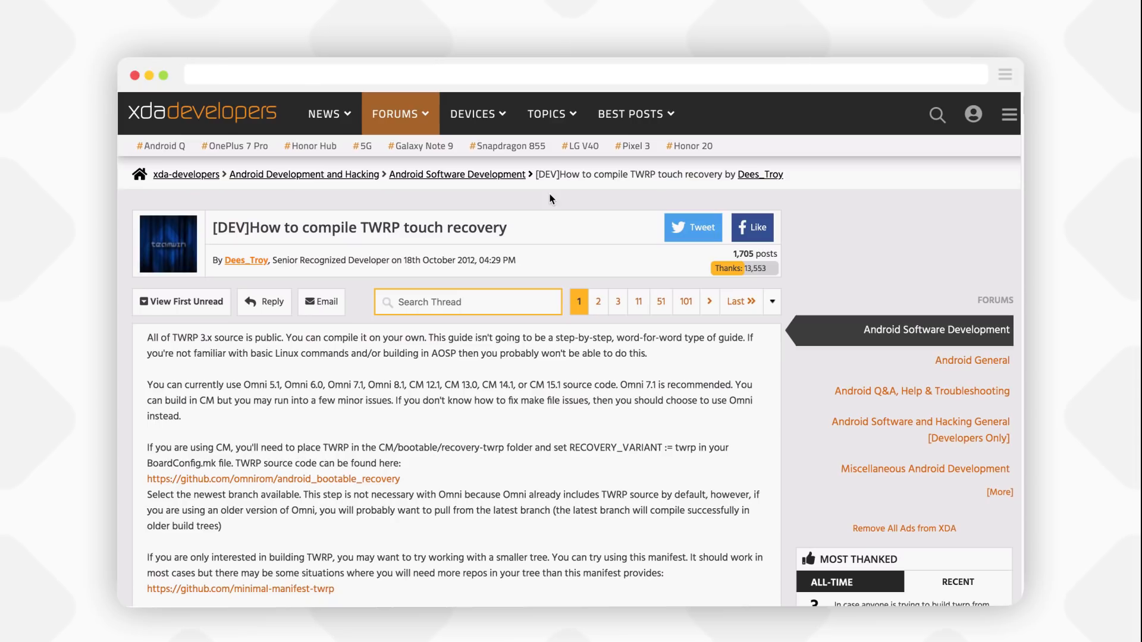
scroll("down", 3)
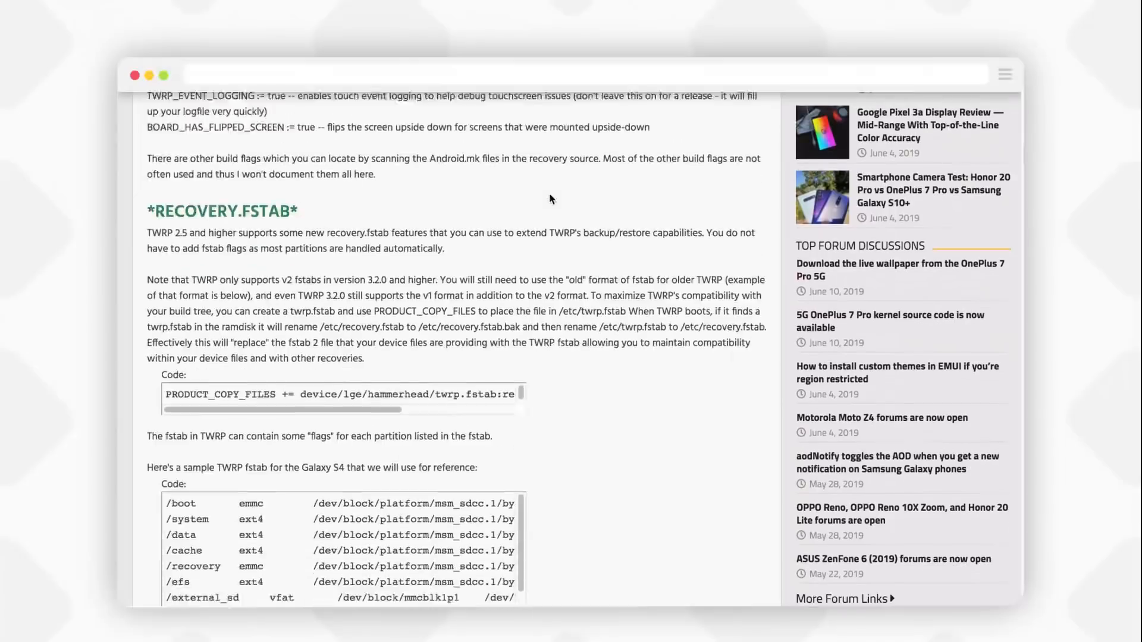
scroll("down", 3)
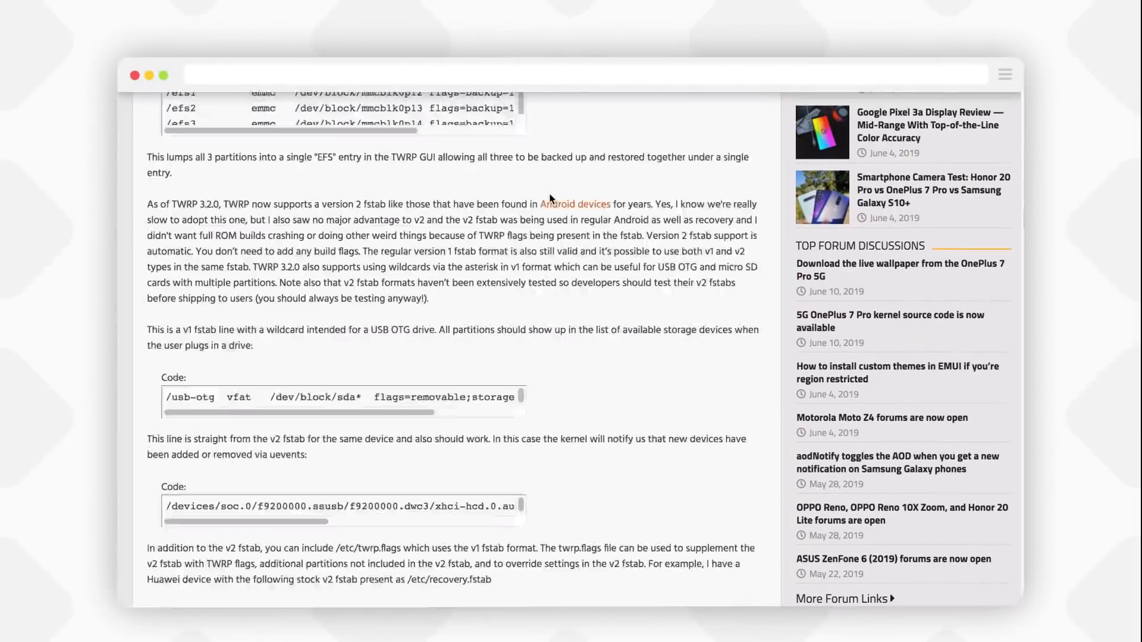